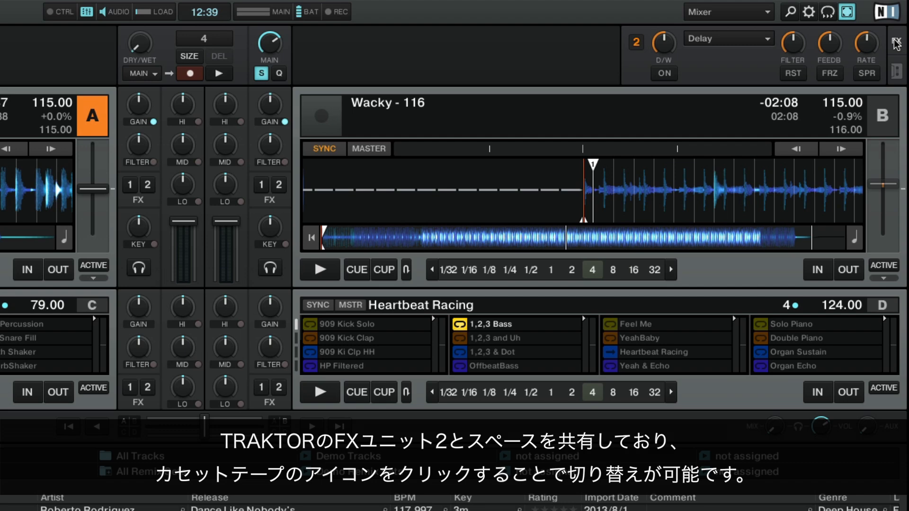
- Open Traktor's Preferences from the header gear icon, showing the Audio Setup page
click(895, 61)
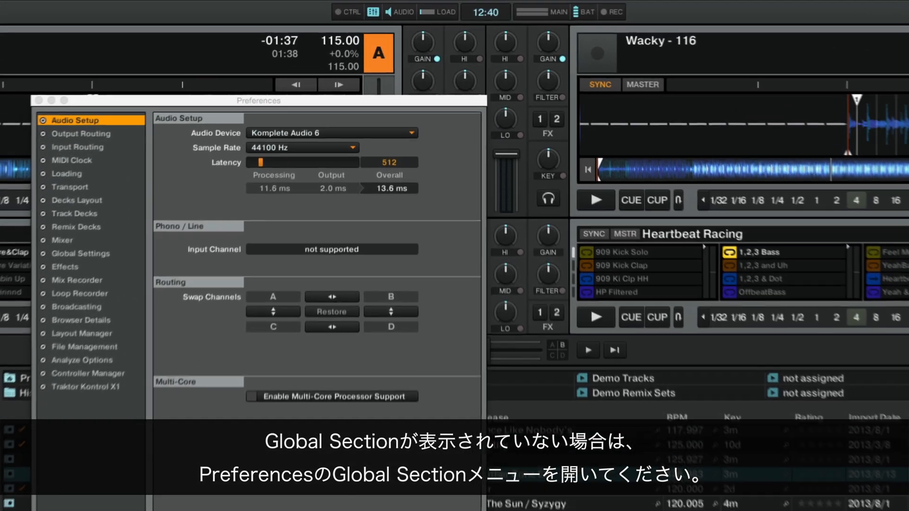
- Enable Show Global Section in Global Settings, then close Preferences
click(68, 265)
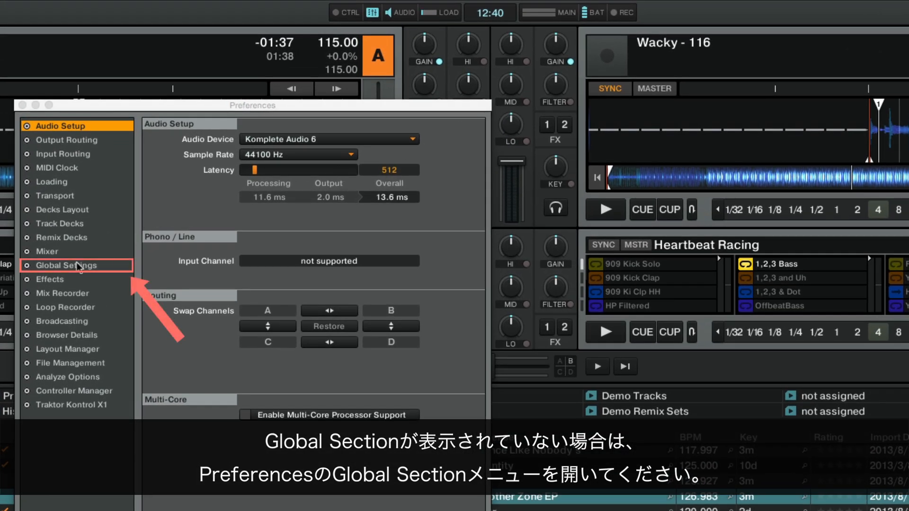
click(67, 265)
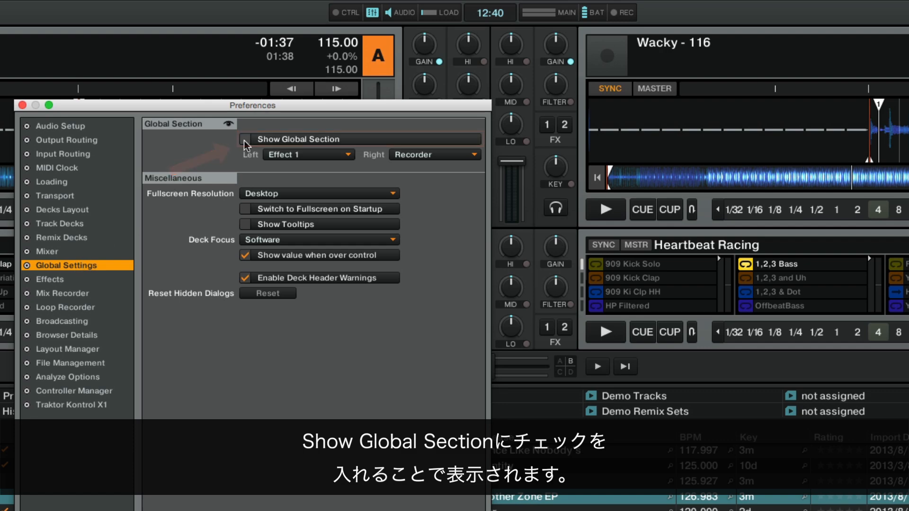
click(245, 142)
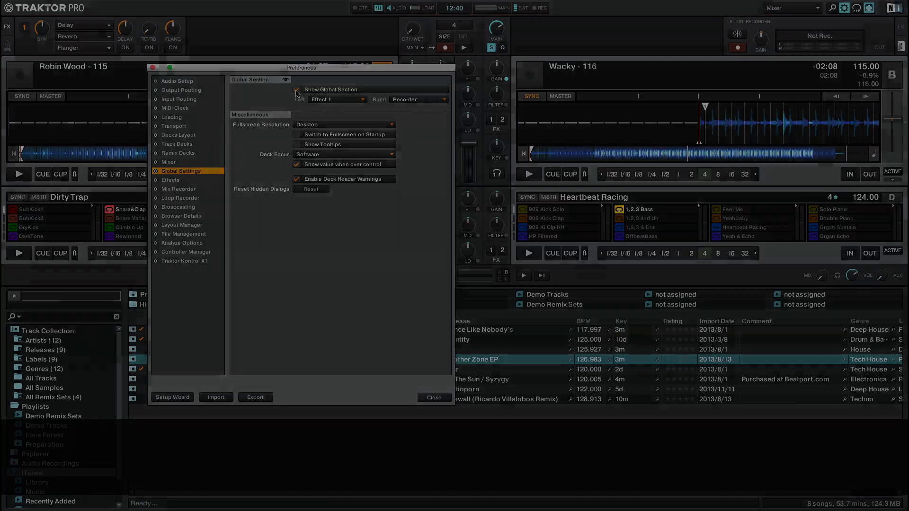
click(433, 398)
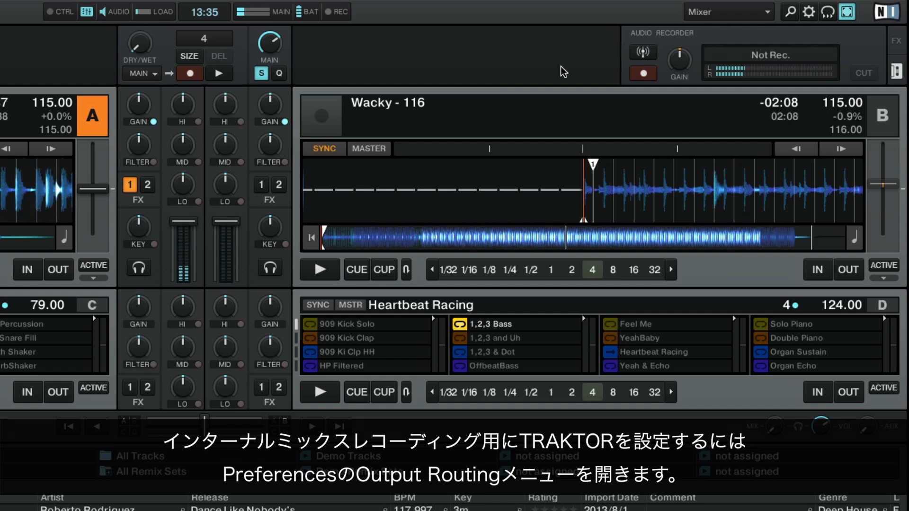
- Reopen Preferences from the header gear icon
click(811, 11)
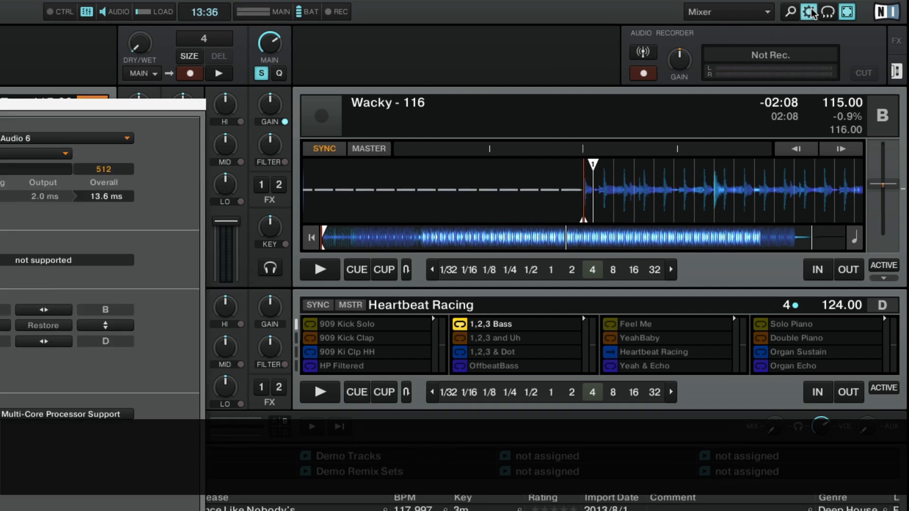
- Verify Output Routing mixing mode and Mix Recorder source are both Internal, then close Preferences
click(811, 11)
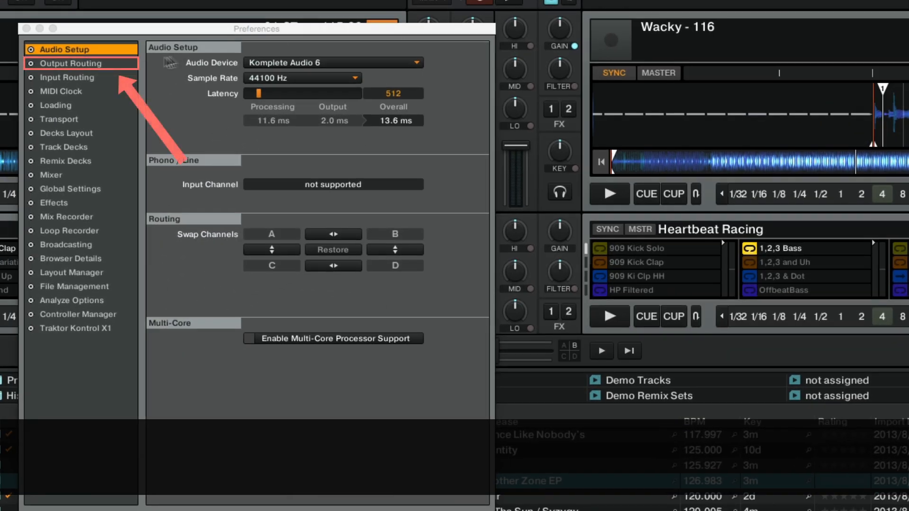
click(71, 63)
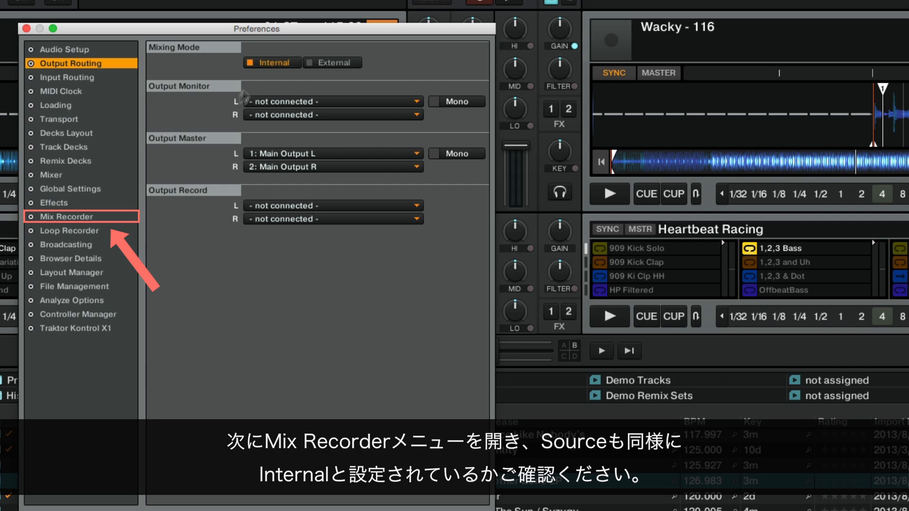
click(65, 216)
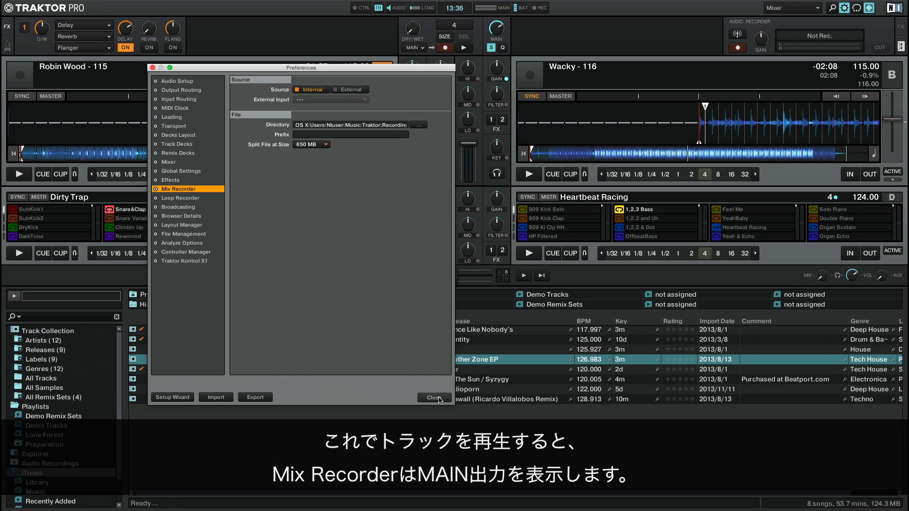
click(428, 398)
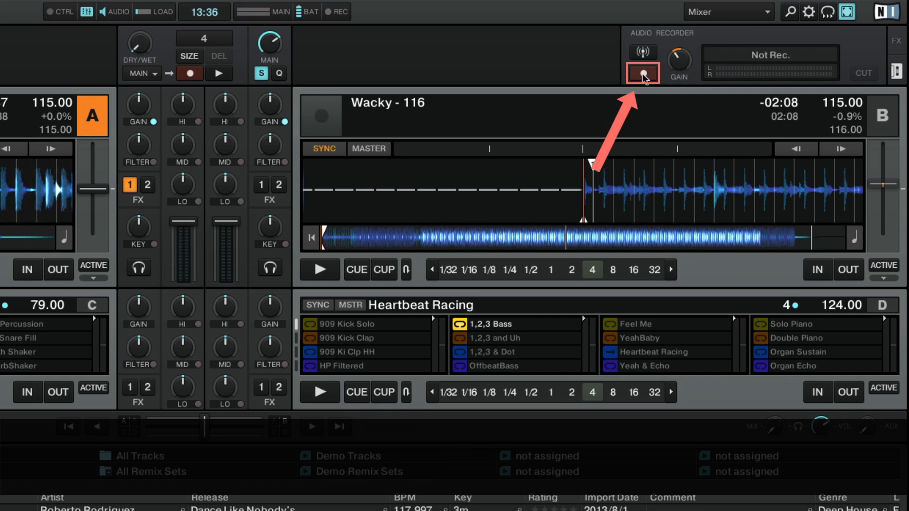
- Record a short mix clip with the Audio Recorder, then stop it
click(642, 74)
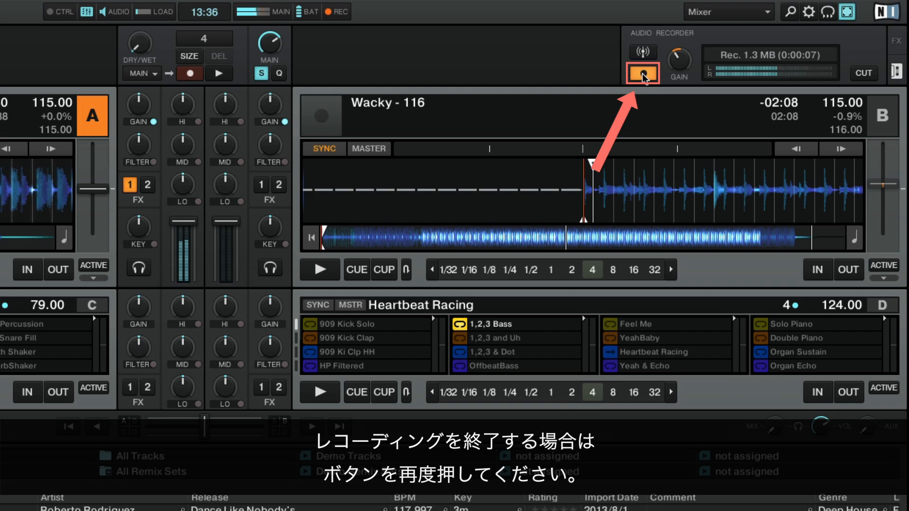
click(643, 74)
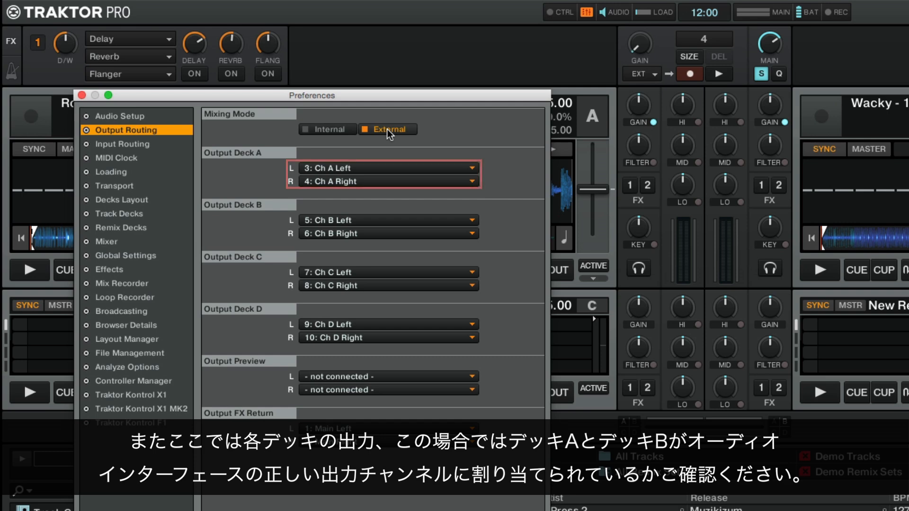
- Switch the Output Routing mixing mode to External
click(382, 226)
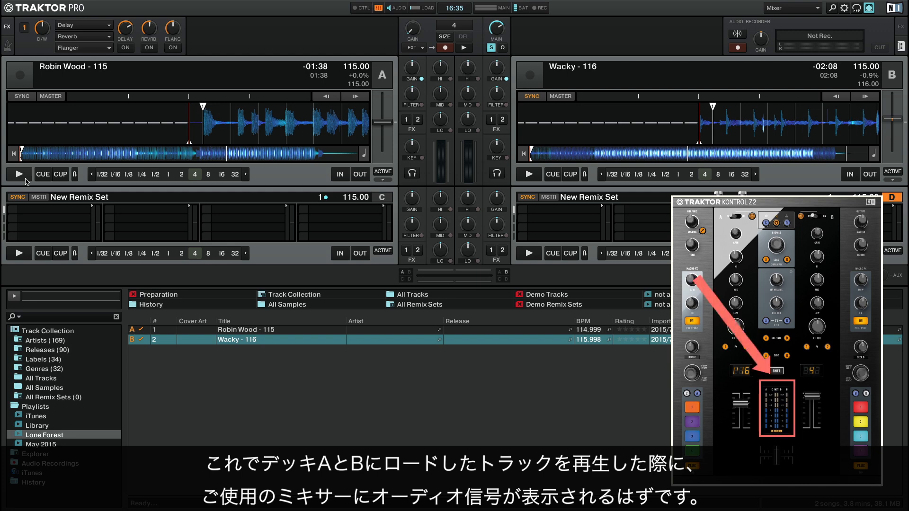
- Play the Robin Wood - 115 track on Deck A
click(18, 173)
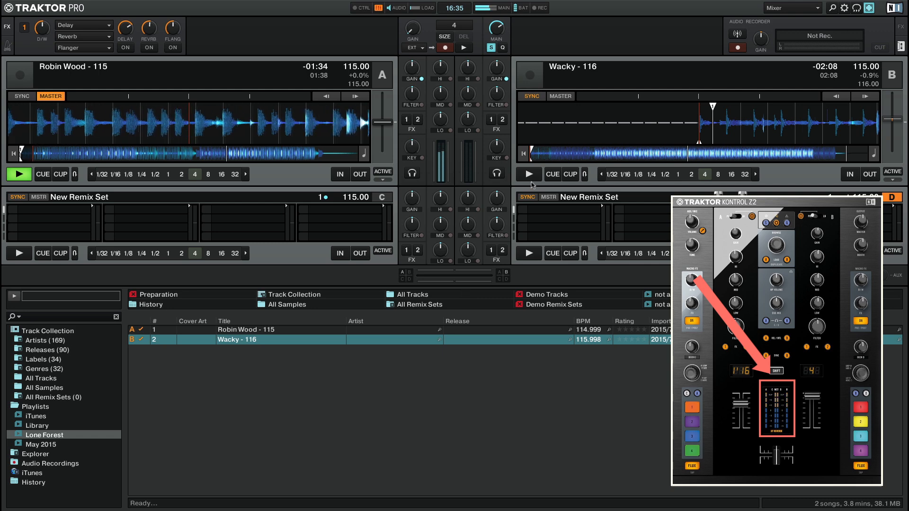
click(529, 174)
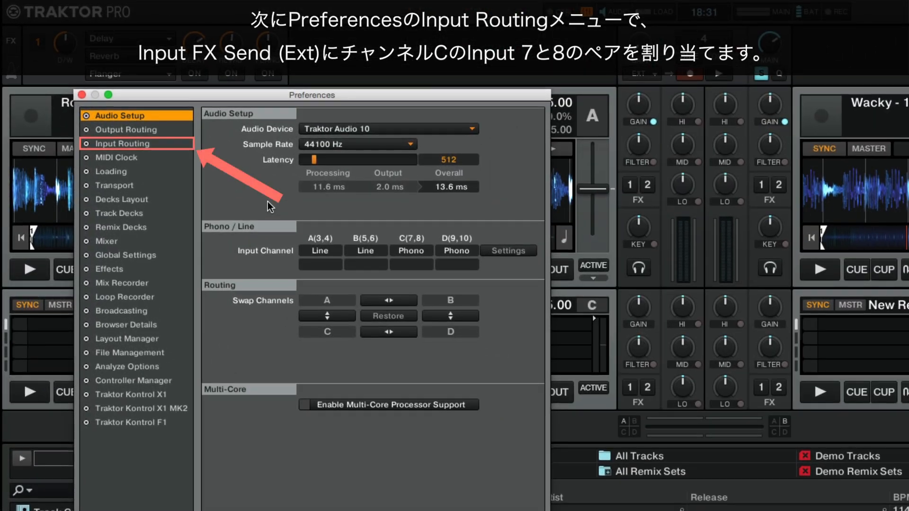
- Route Input FX Send (Ext) to 7: Ch C Left and 8: Ch C Right
click(122, 144)
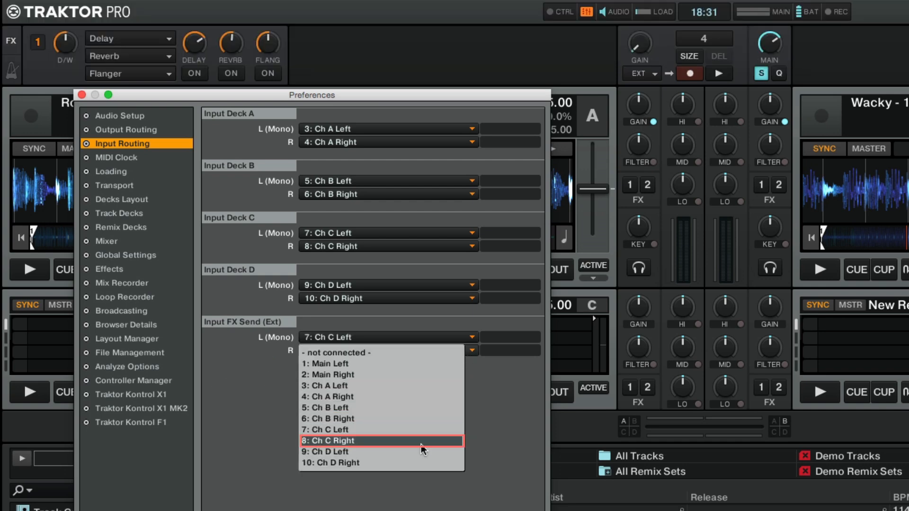
click(354, 441)
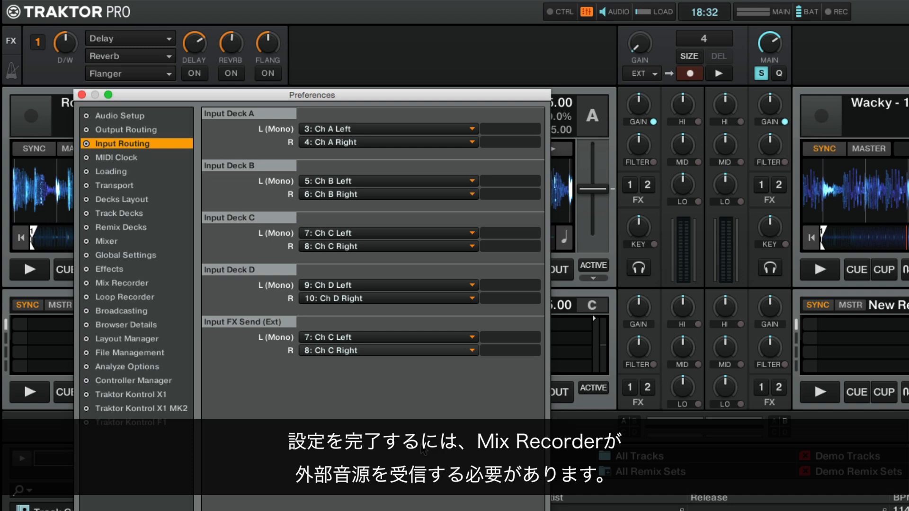
- Set the Mix Recorder source to External using Input FX Send (Ext)
click(121, 284)
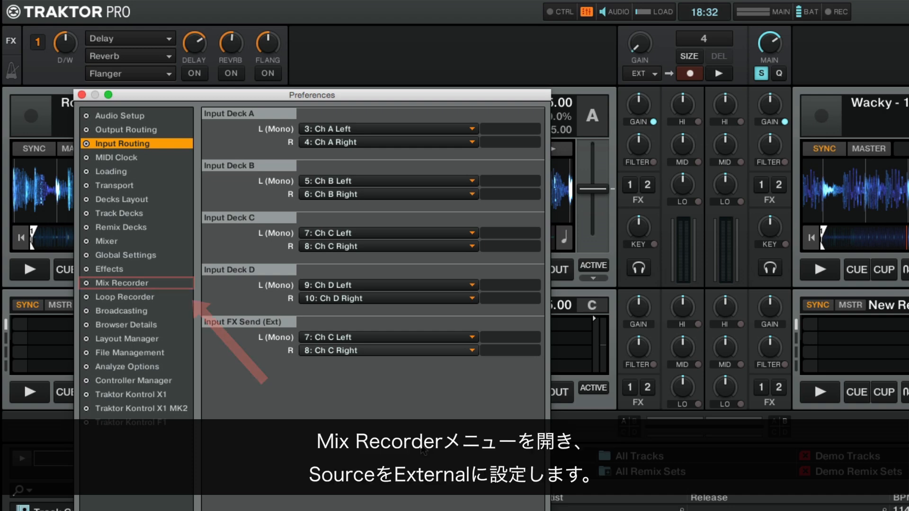
click(122, 283)
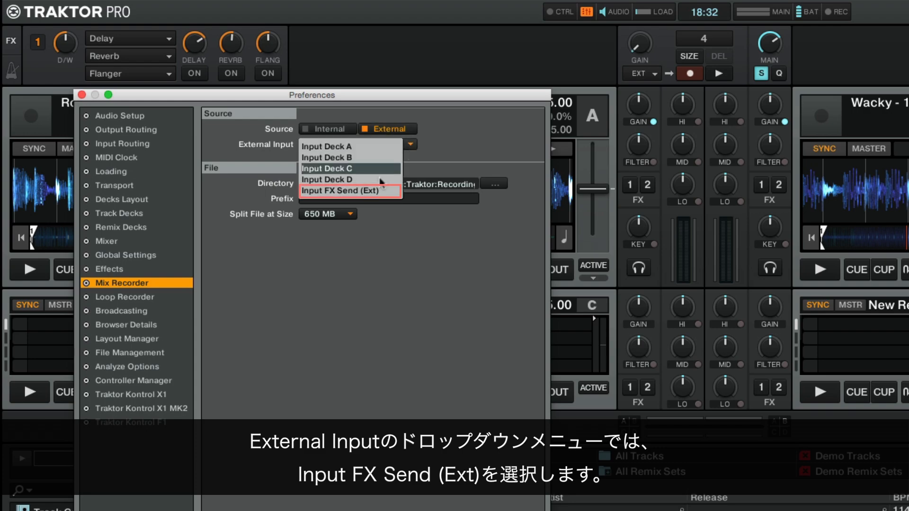
mouse_move(377, 191)
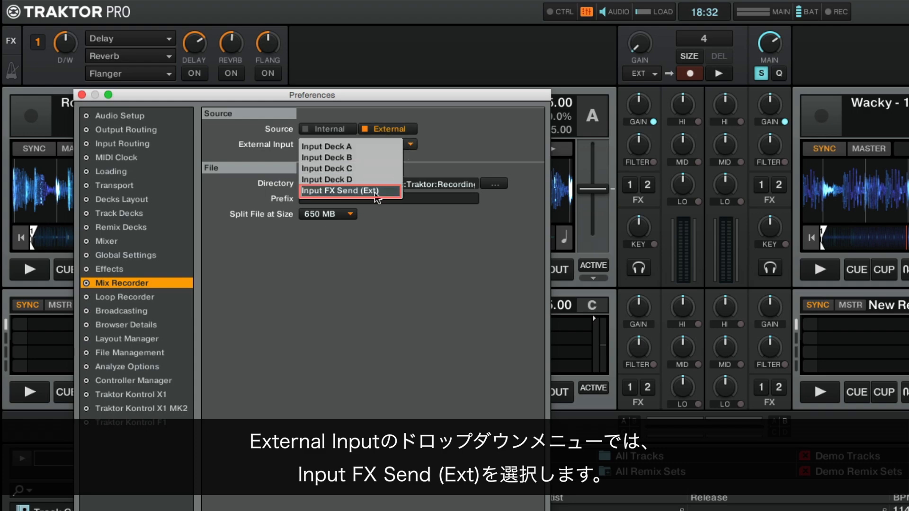
click(342, 190)
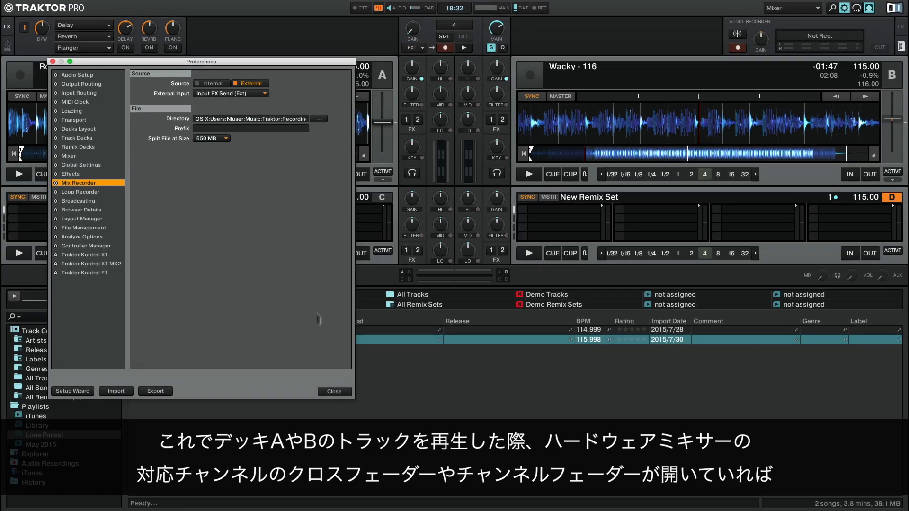
- Close Preferences, start the mix recording, and play Wacky - 116 on Deck B
click(333, 391)
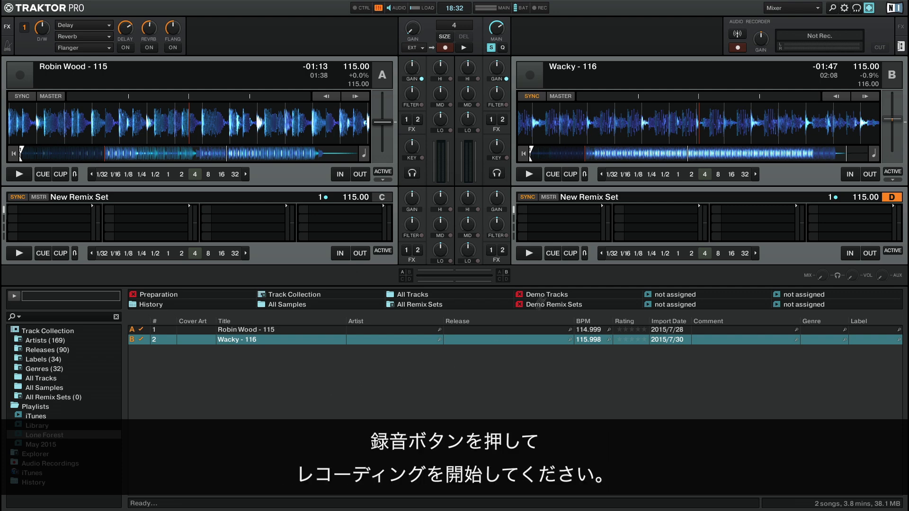
click(736, 47)
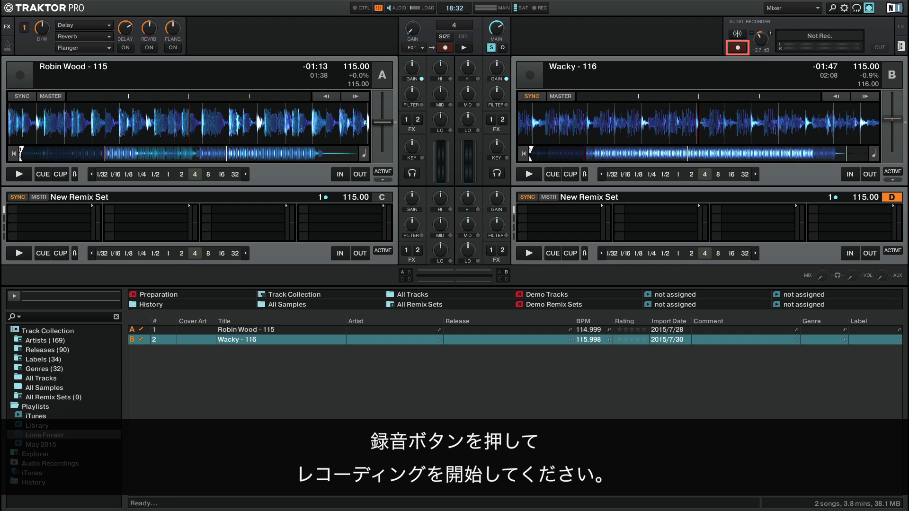
click(737, 47)
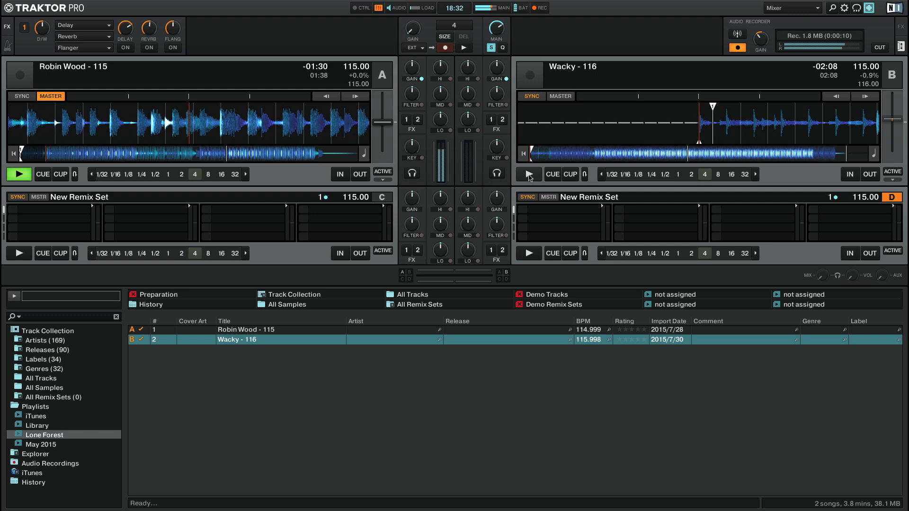
click(528, 174)
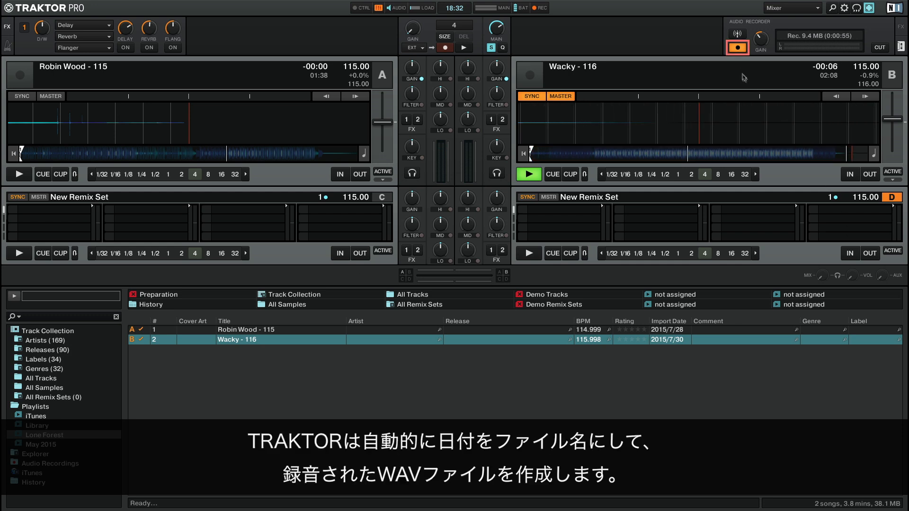
- Stop the mix recording and list the saved mix files in the Audio Recordings playlist
click(736, 47)
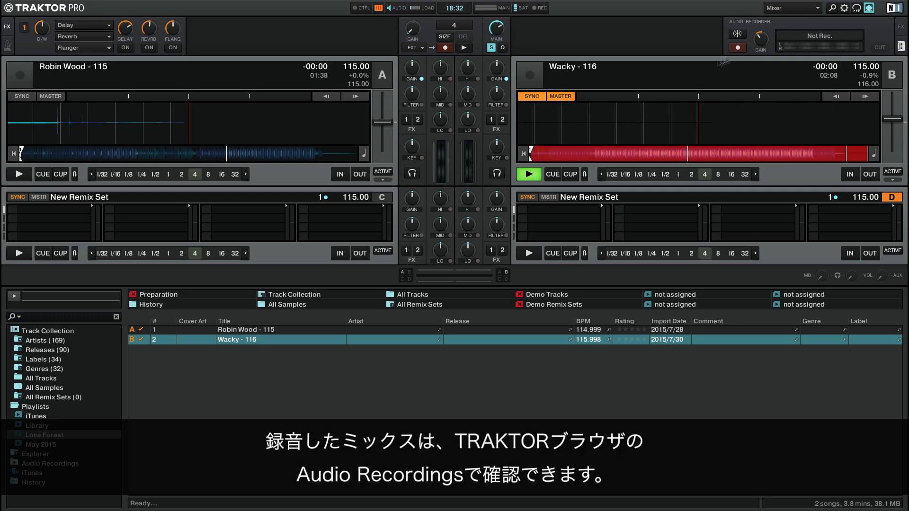
click(529, 174)
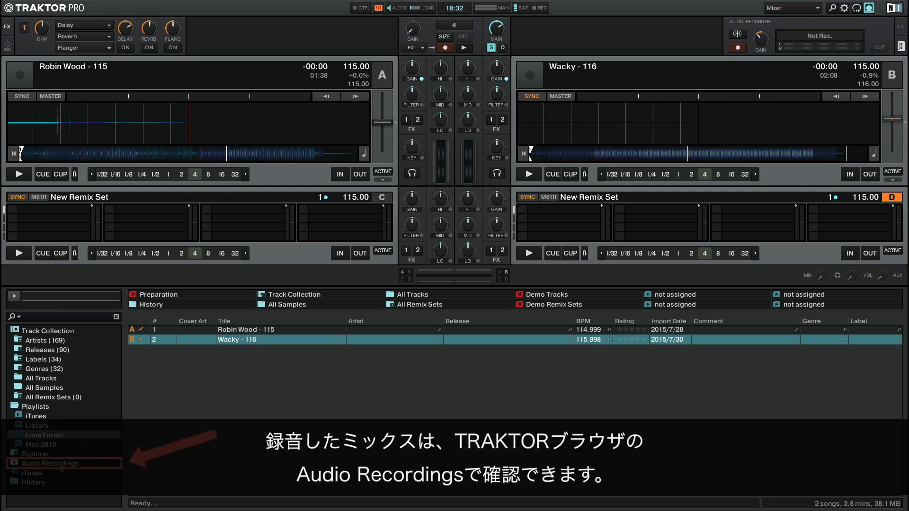
click(49, 463)
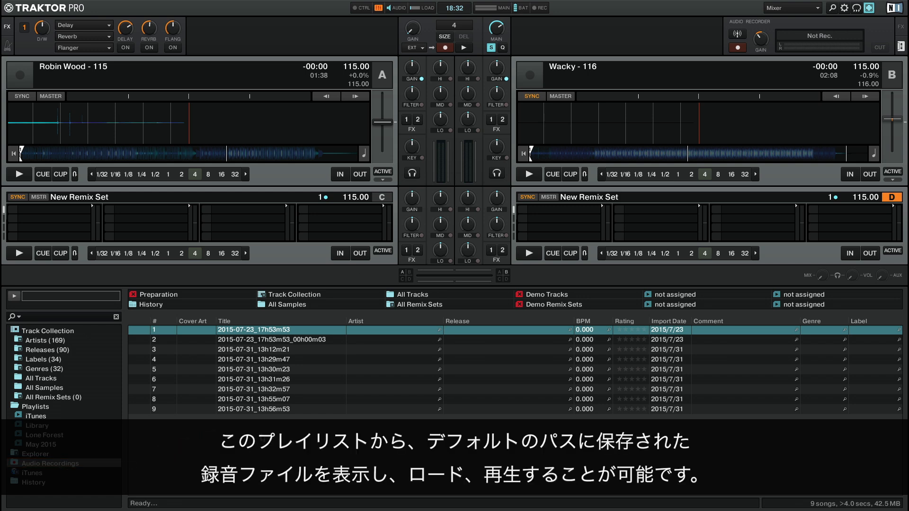
right_click(261, 409)
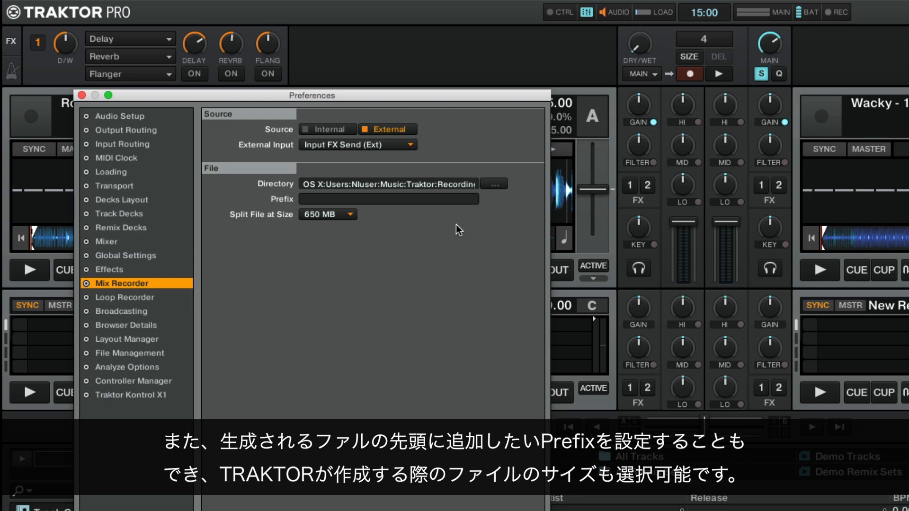
- Show the Split File at Size options (64, 650, 700, 2048 MB), with 650 MB current
click(387, 198)
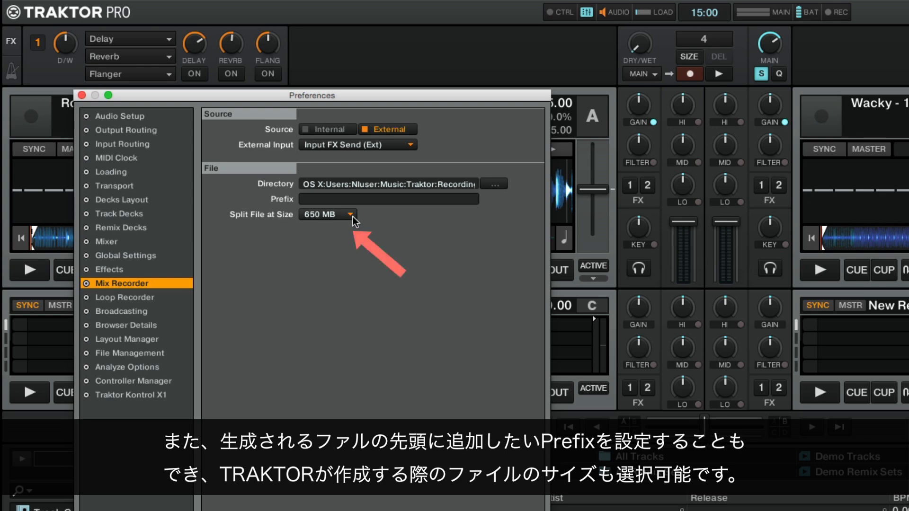
click(348, 214)
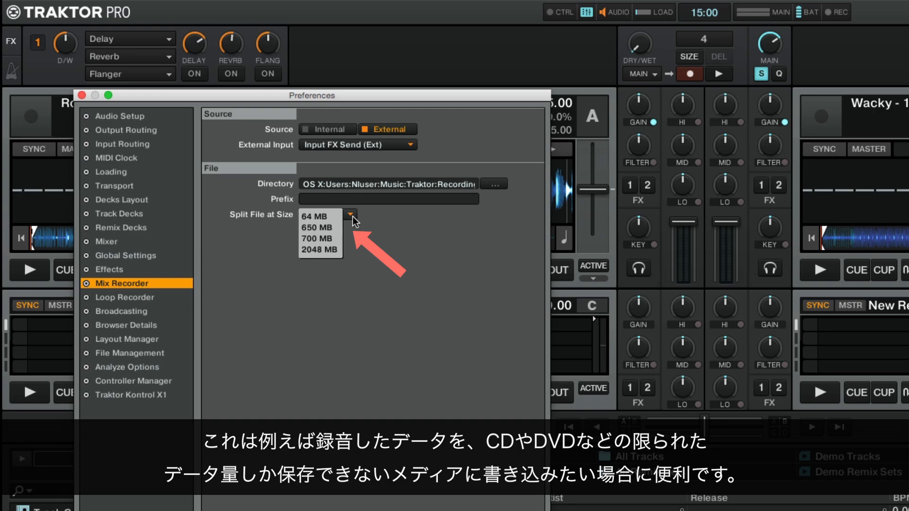
mouse_move(407, 226)
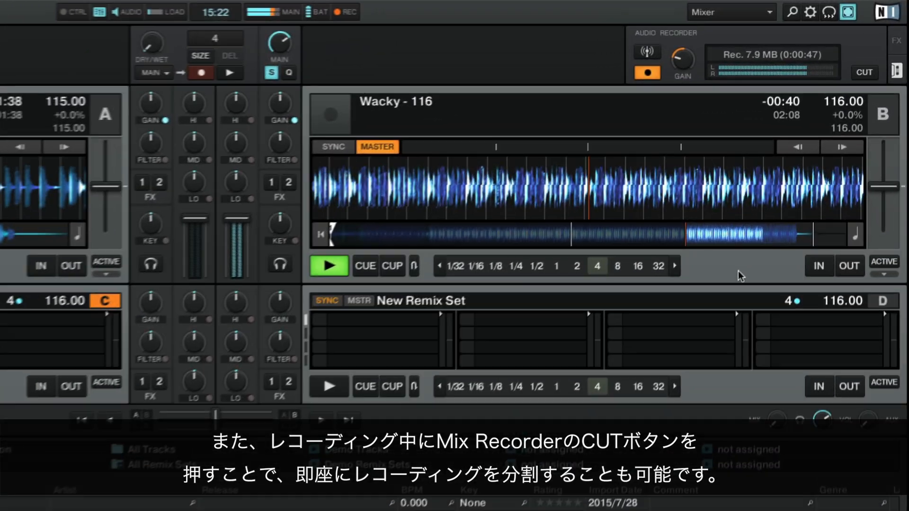
- Cut the running recording into a new file via the Audio Recorder CUT button
click(865, 73)
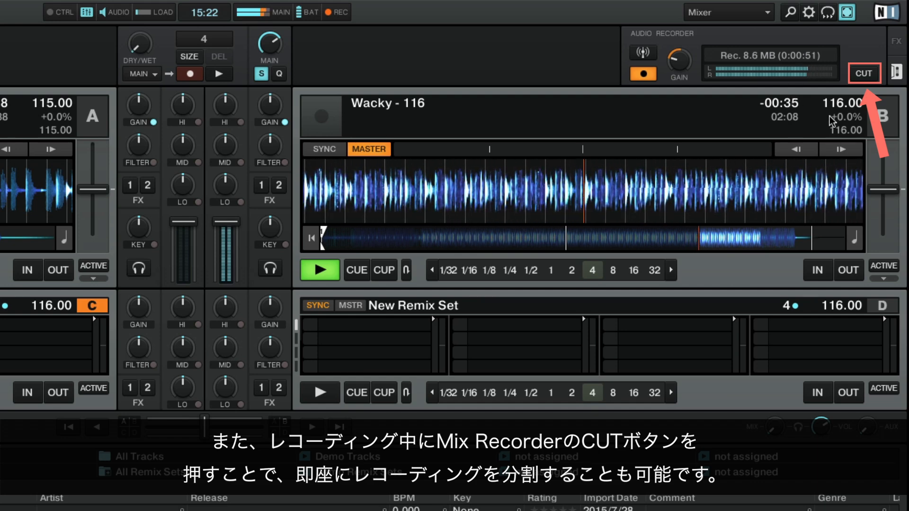
click(863, 73)
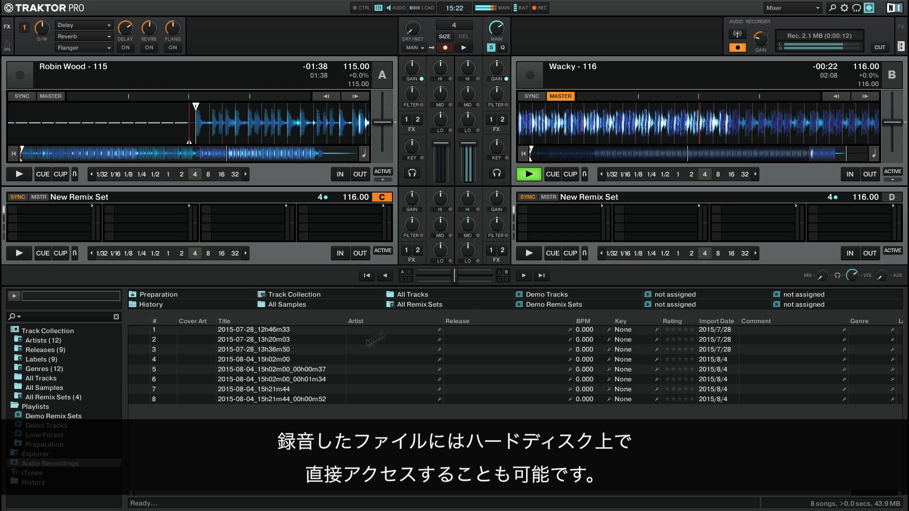
- Show the Load into Track Deck menu for the latest split recording, 15h21m44_00h00m52
right_click(273, 399)
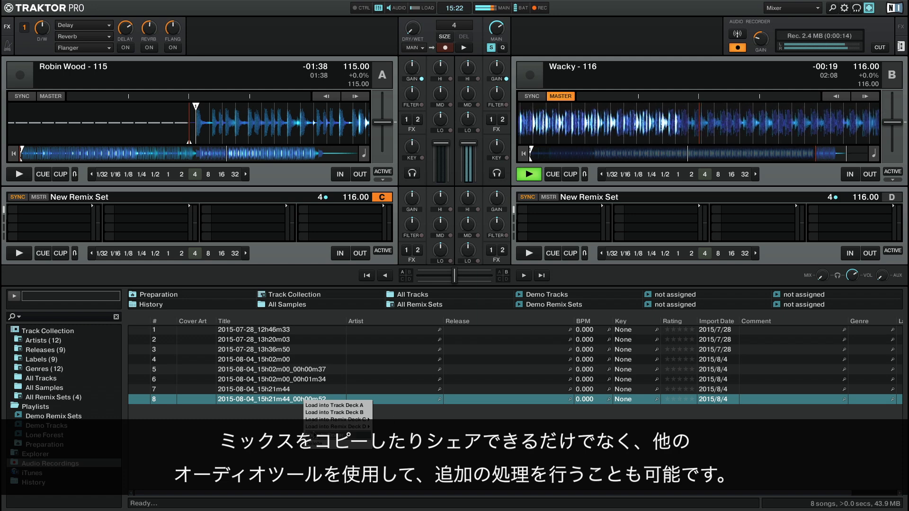